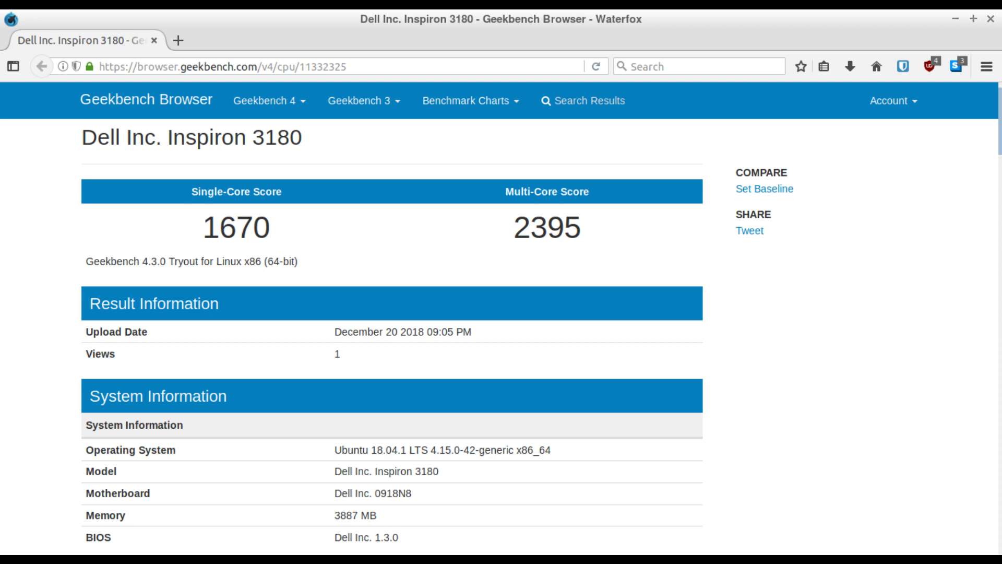
scroll(down, 3)
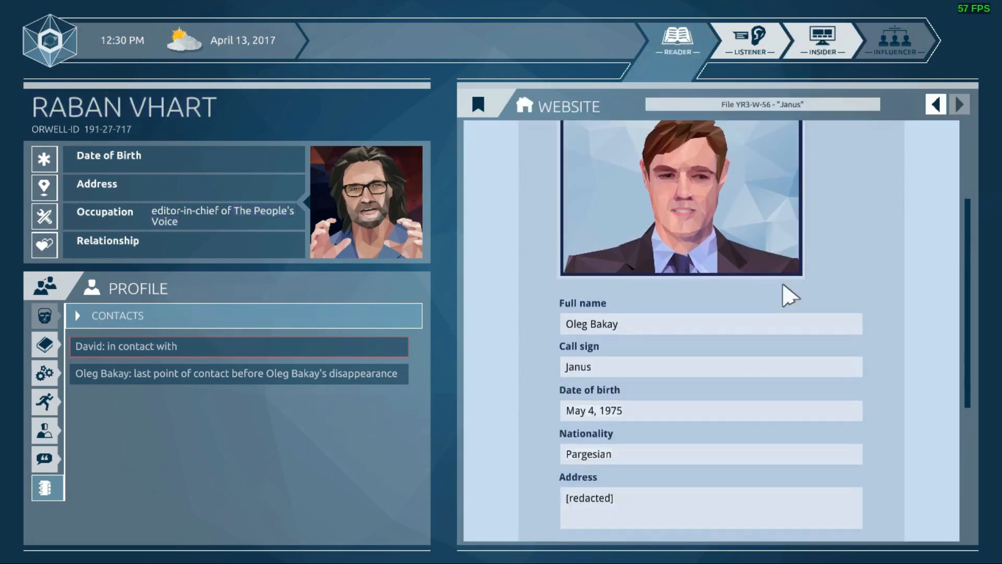
scroll(down, 3)
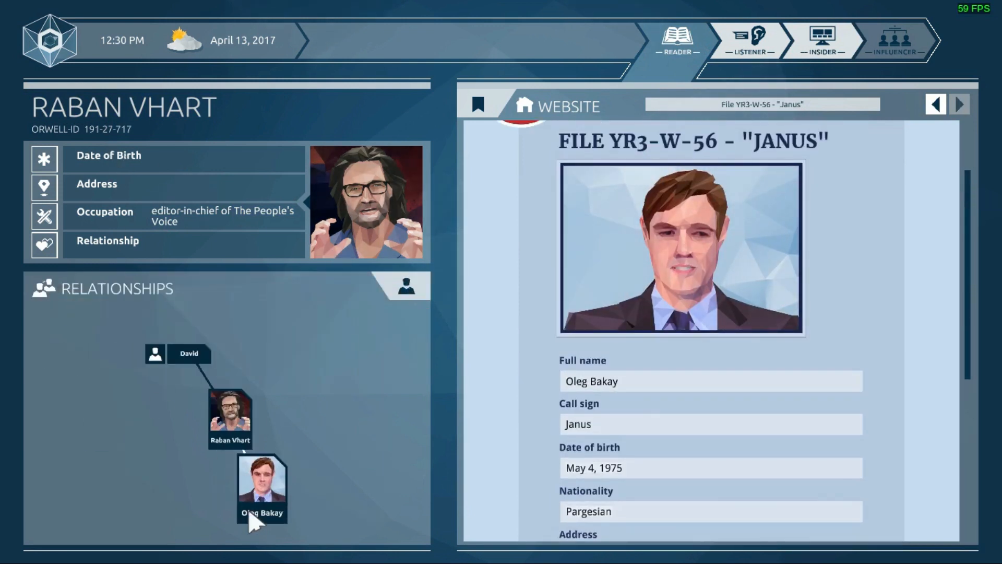
click(261, 489)
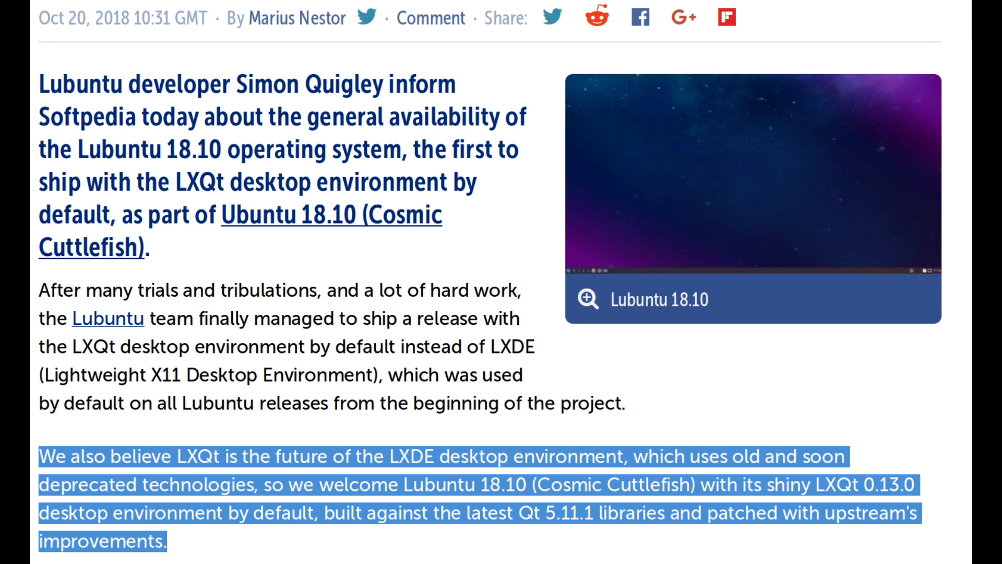
Reach the paragraph on LXQt replacing LXDE in Lubuntu 18.10
scroll(down, 3)
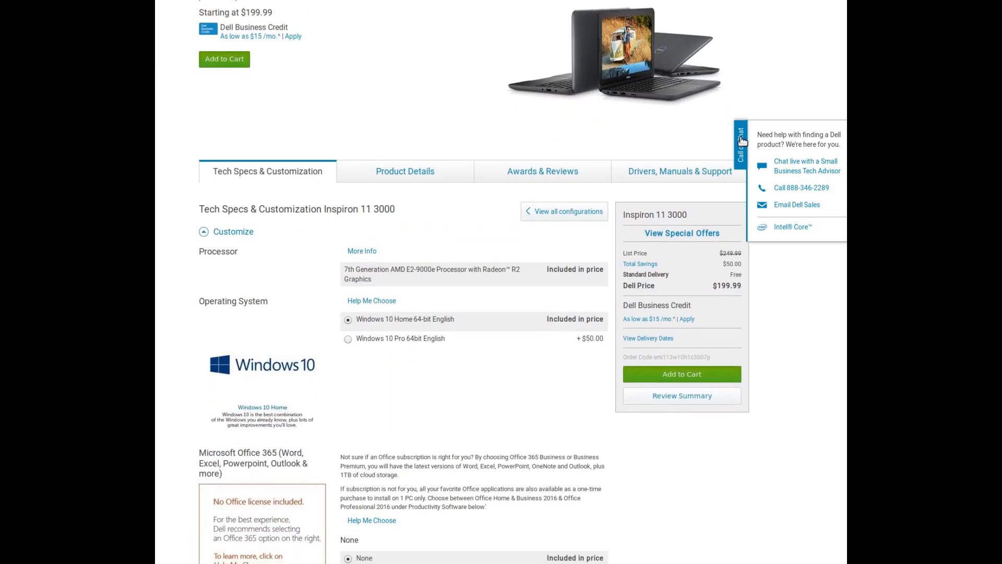
Scroll past Tech Specs and Awards to the Drivers, Manuals & Support section
scroll(down, 3)
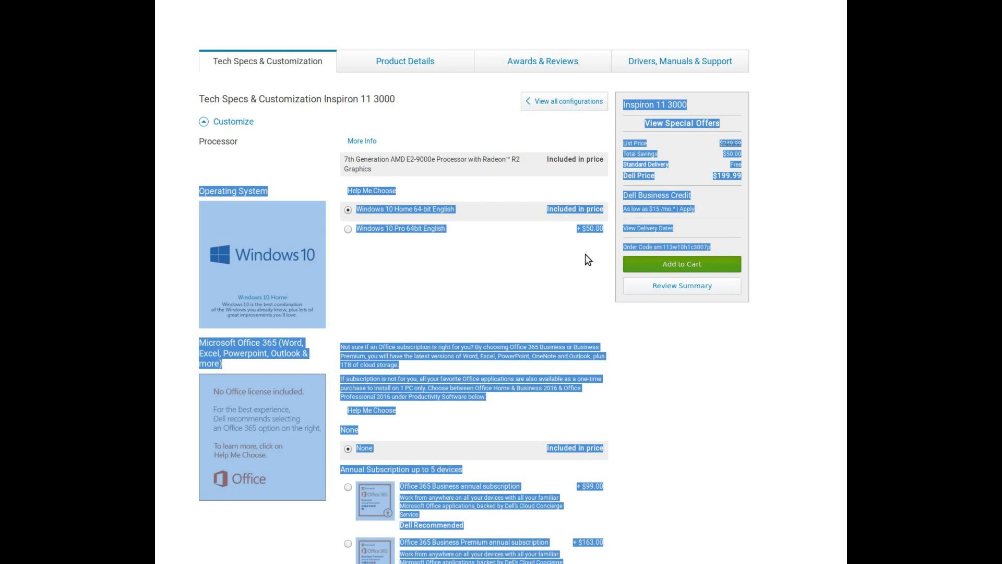
scroll(down, 3)
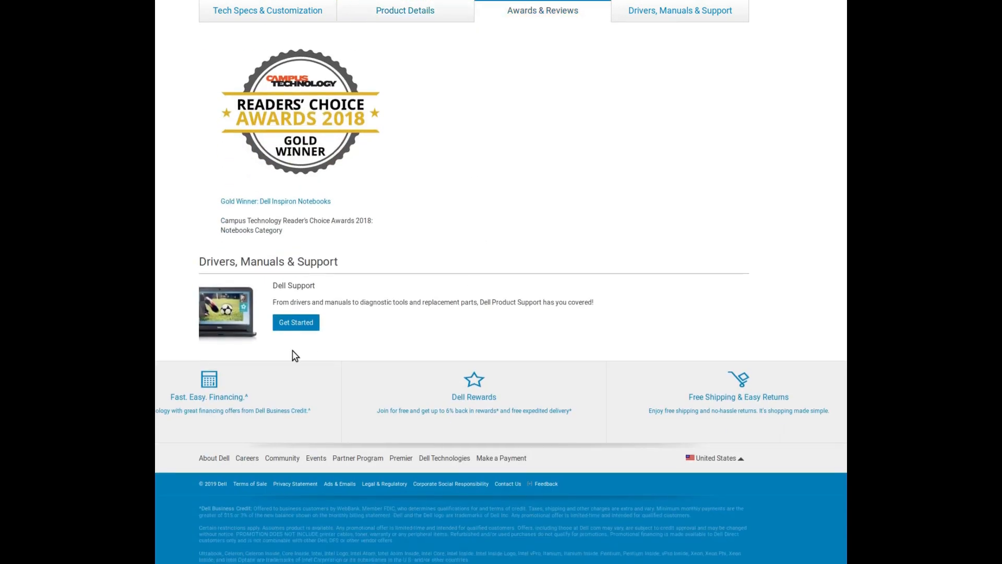
Go to the Inspiron 11 3180 support page's Drivers & downloads section
click(296, 321)
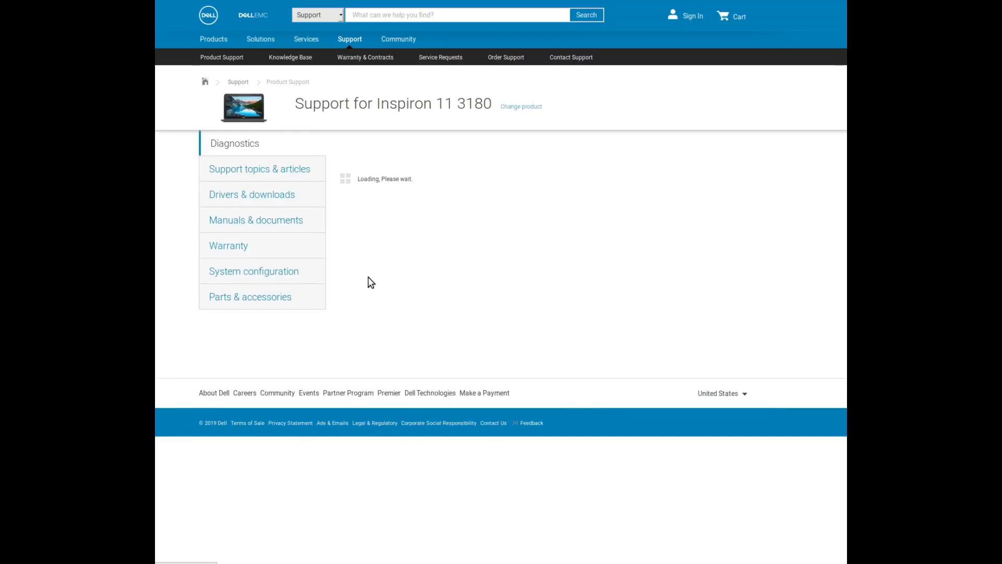
click(252, 194)
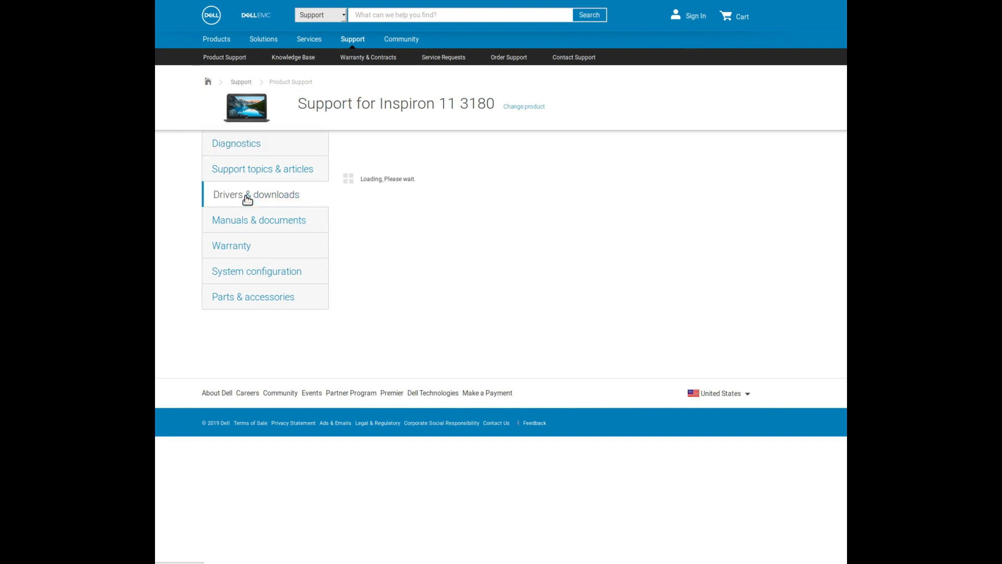
click(256, 194)
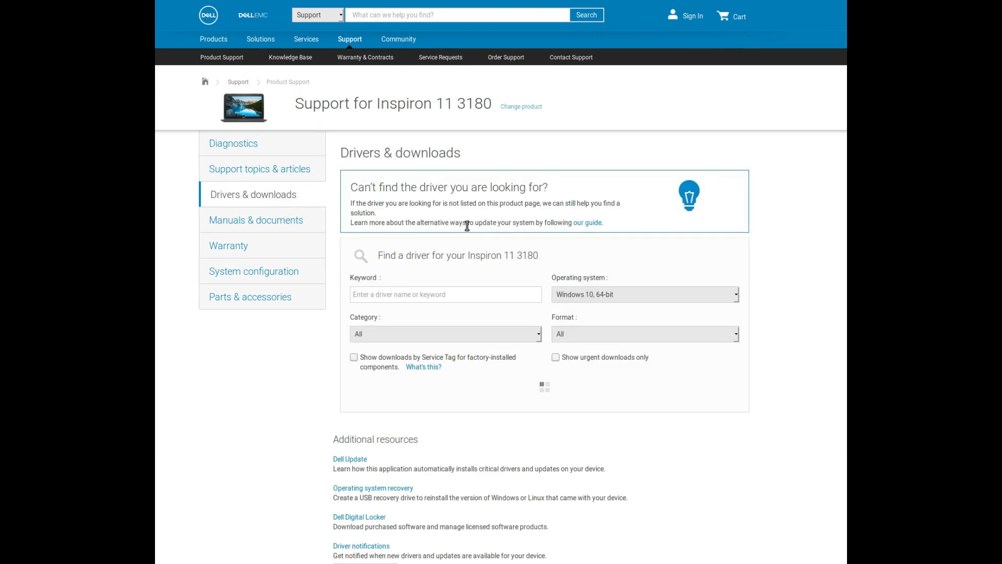
Filter drivers to Ubuntu 16.04 and highlight the 'No drivers found' message
click(645, 294)
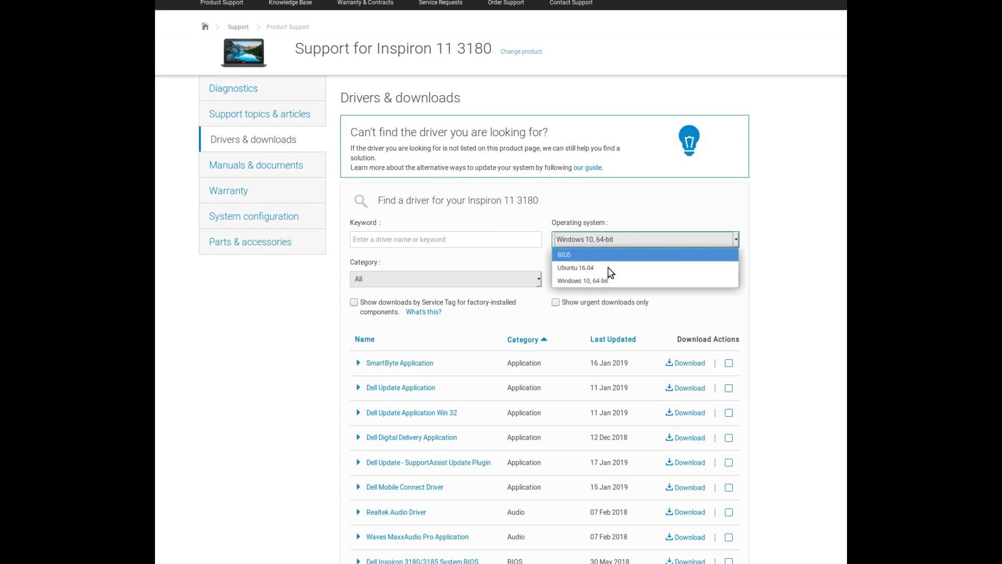
click(579, 267)
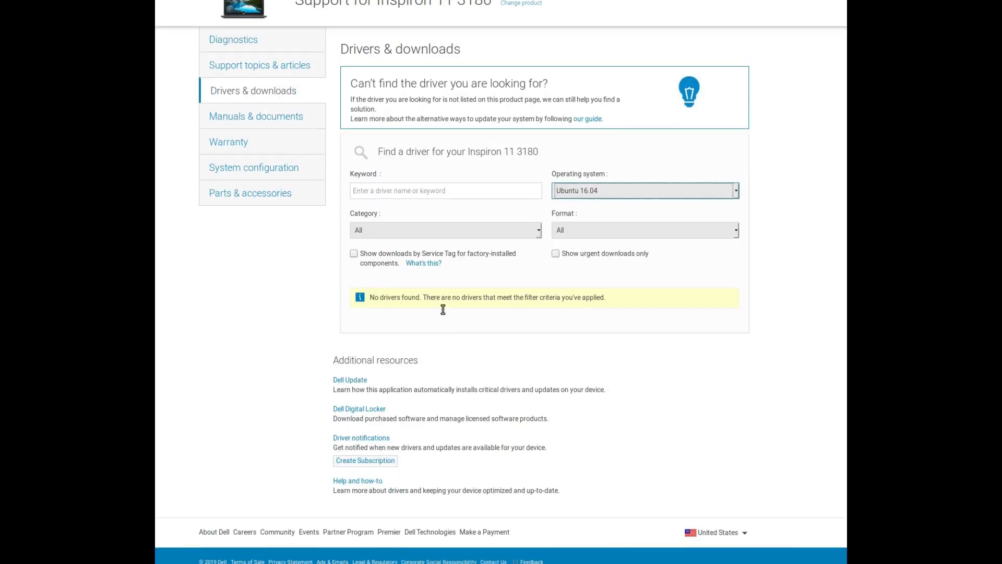
drag(441, 293, 606, 293)
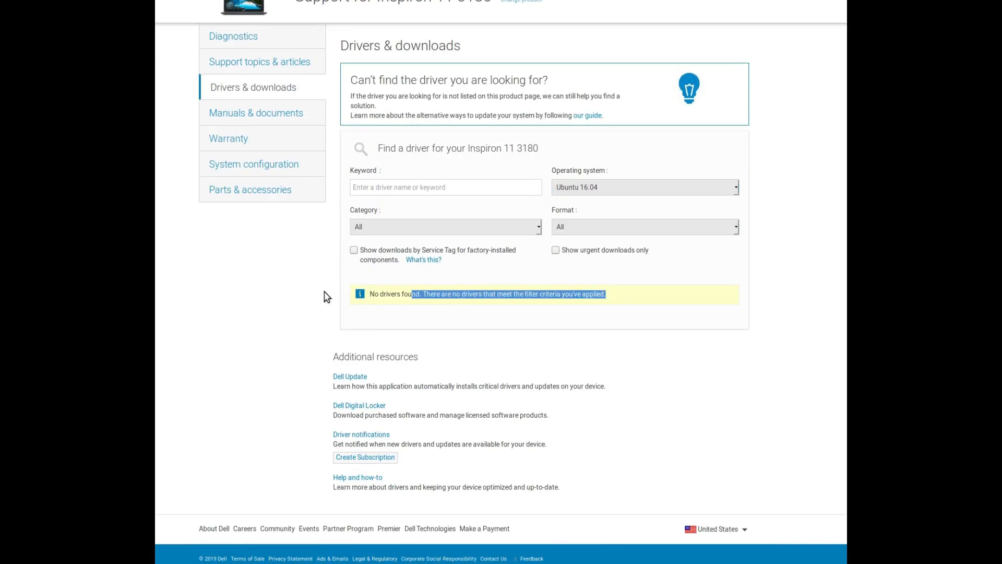
drag(415, 294, 605, 293)
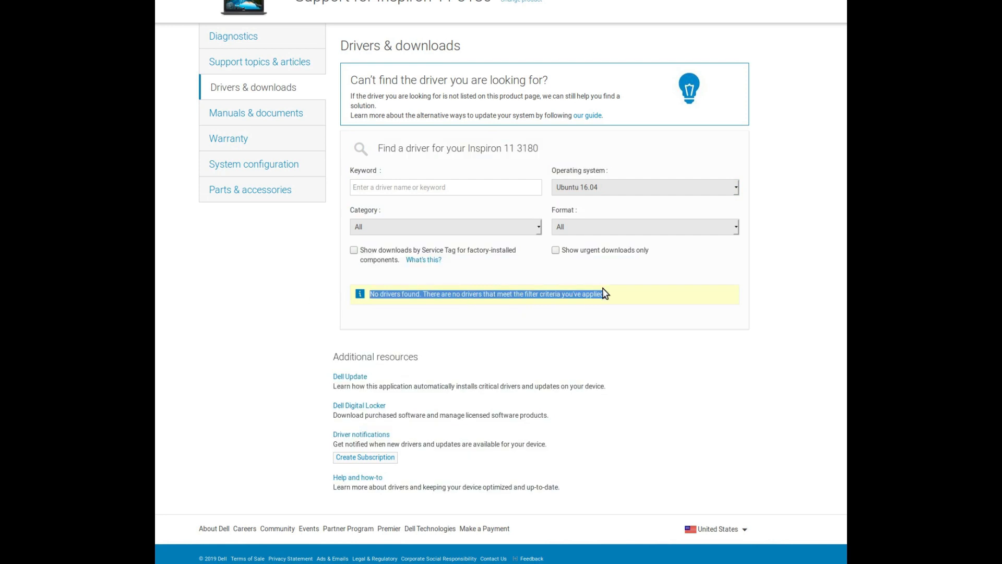